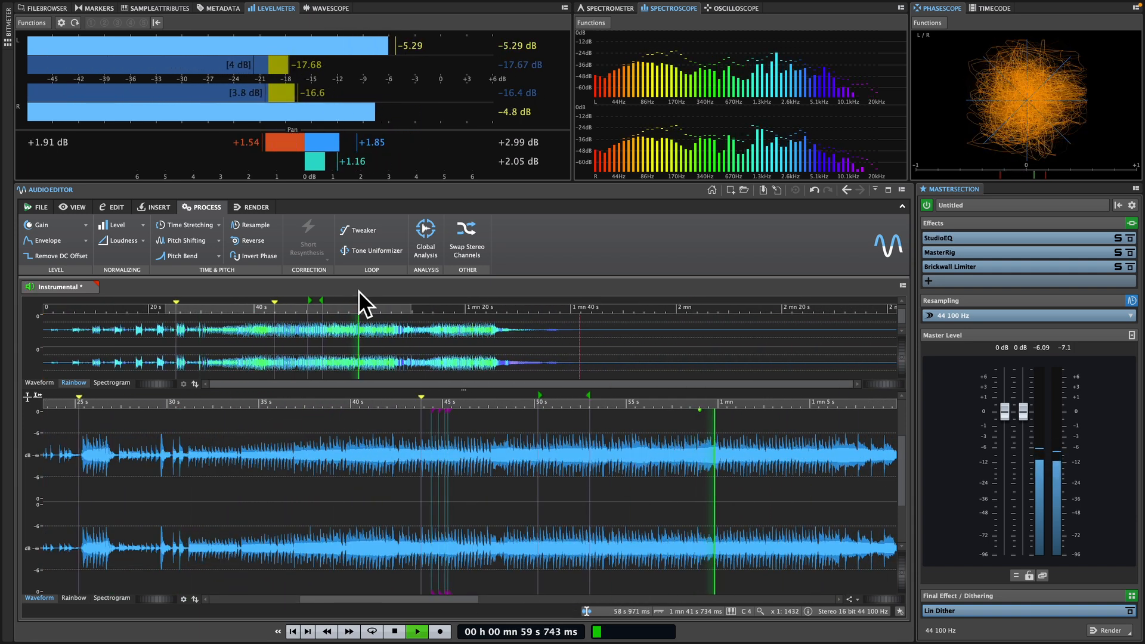
Cut the selected silent lead-in from the start of Instrumental.aif using the Edit commands
{"action": "left_click", "coordinate": [44, 8]}
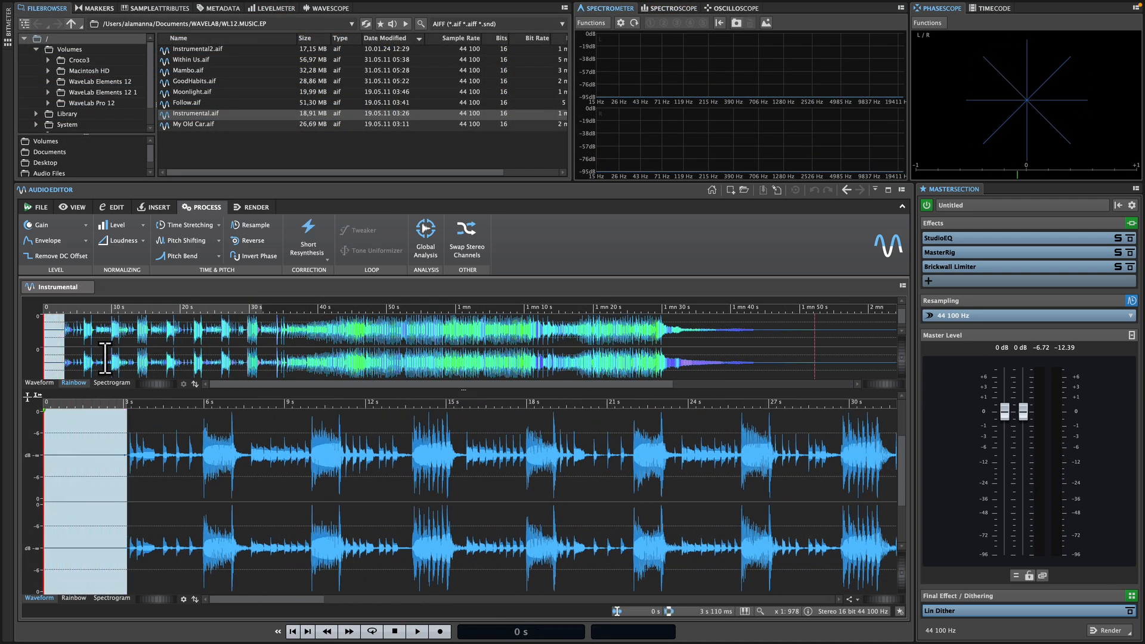
{"action": "left_click", "coordinate": [116, 206]}
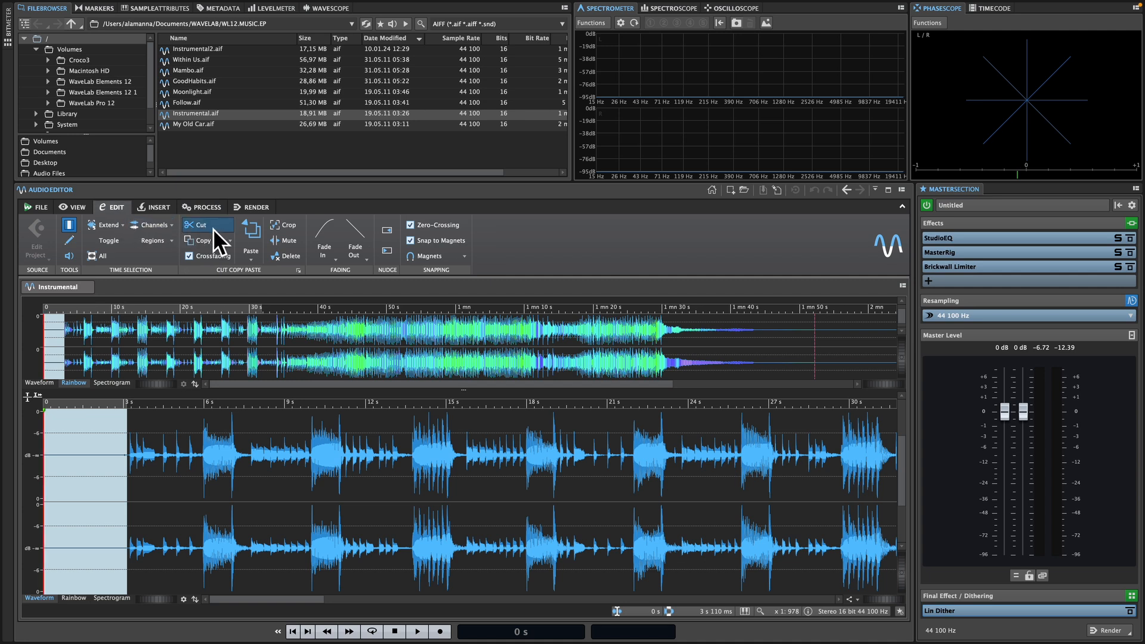
{"action": "left_click", "coordinate": [198, 224]}
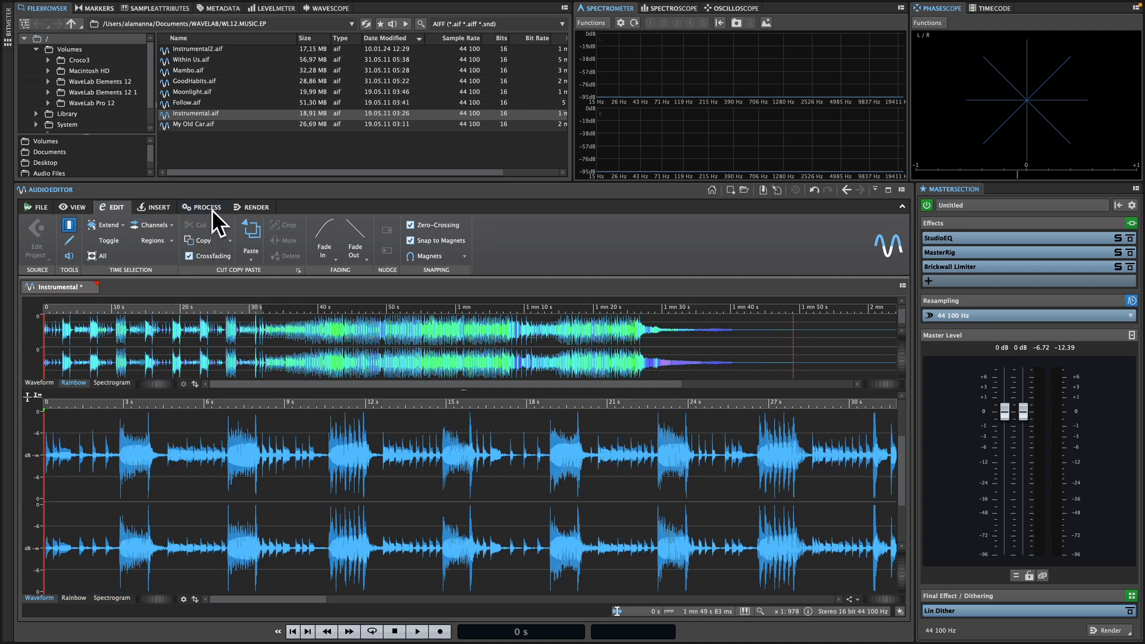
{"action": "left_click", "coordinate": [207, 206]}
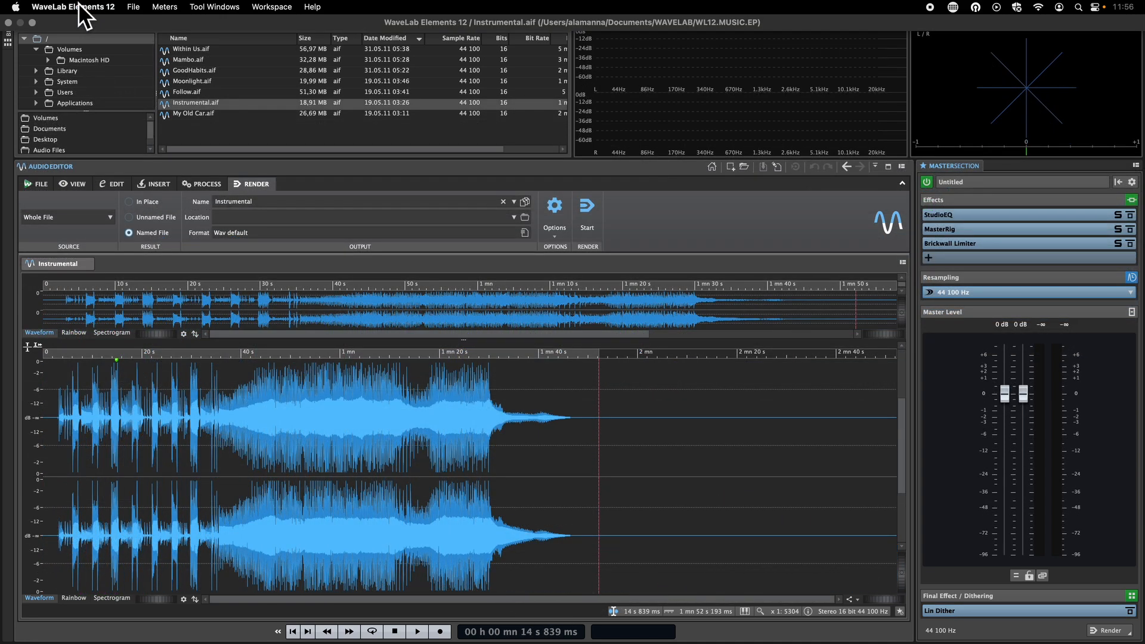
{"action": "left_click", "coordinate": [133, 7]}
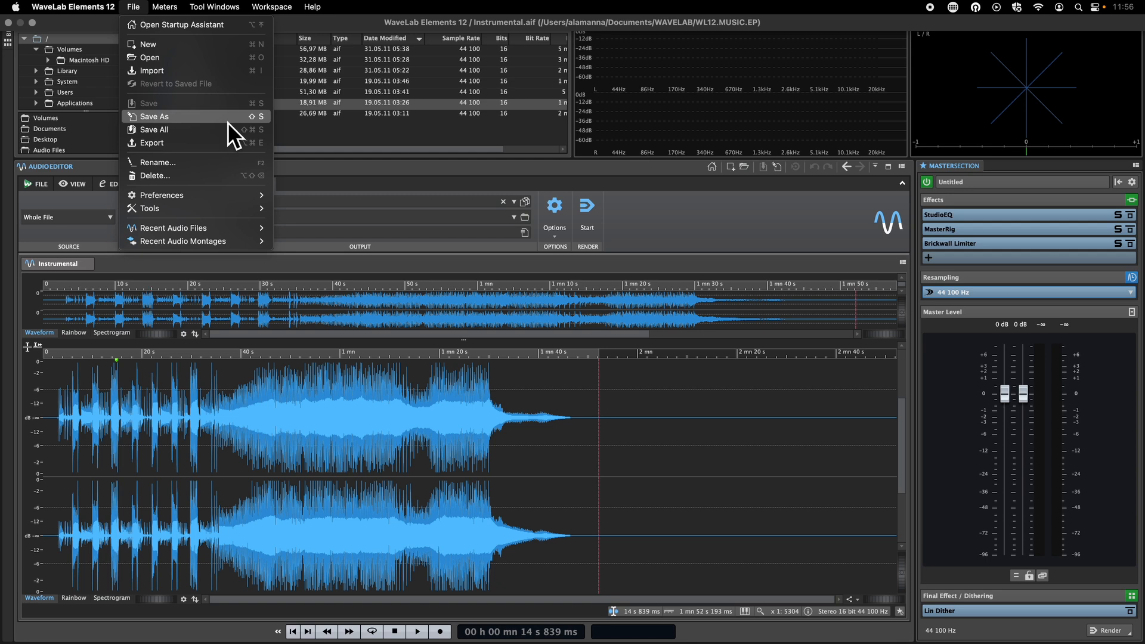
{"action": "mouse_move", "coordinate": [317, 150]}
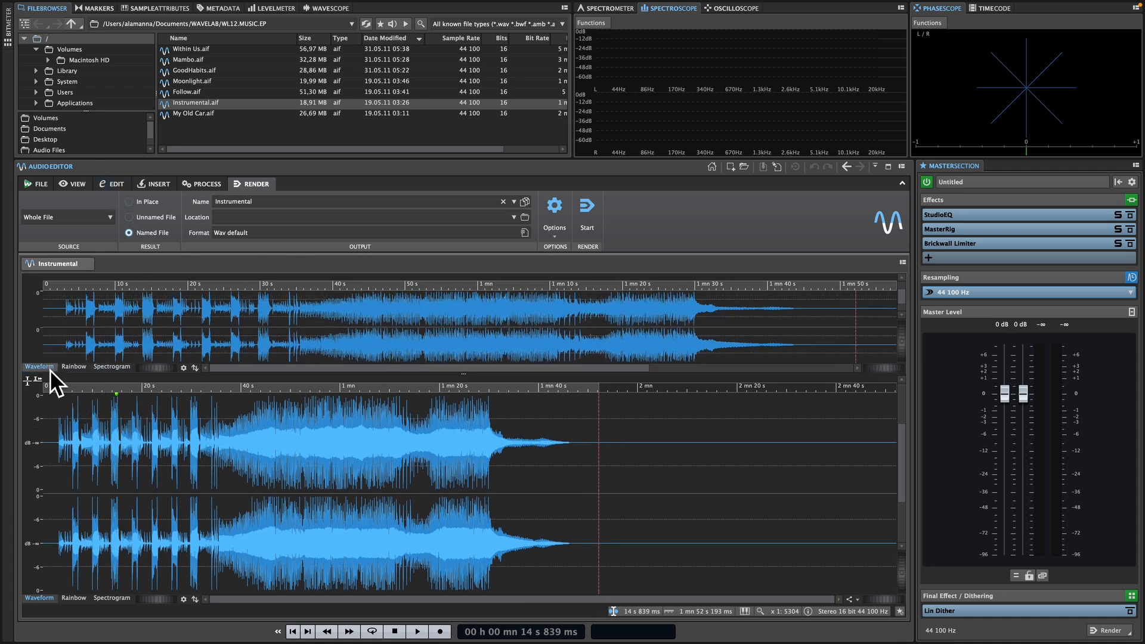
{"action": "mouse_move", "coordinate": [74, 366]}
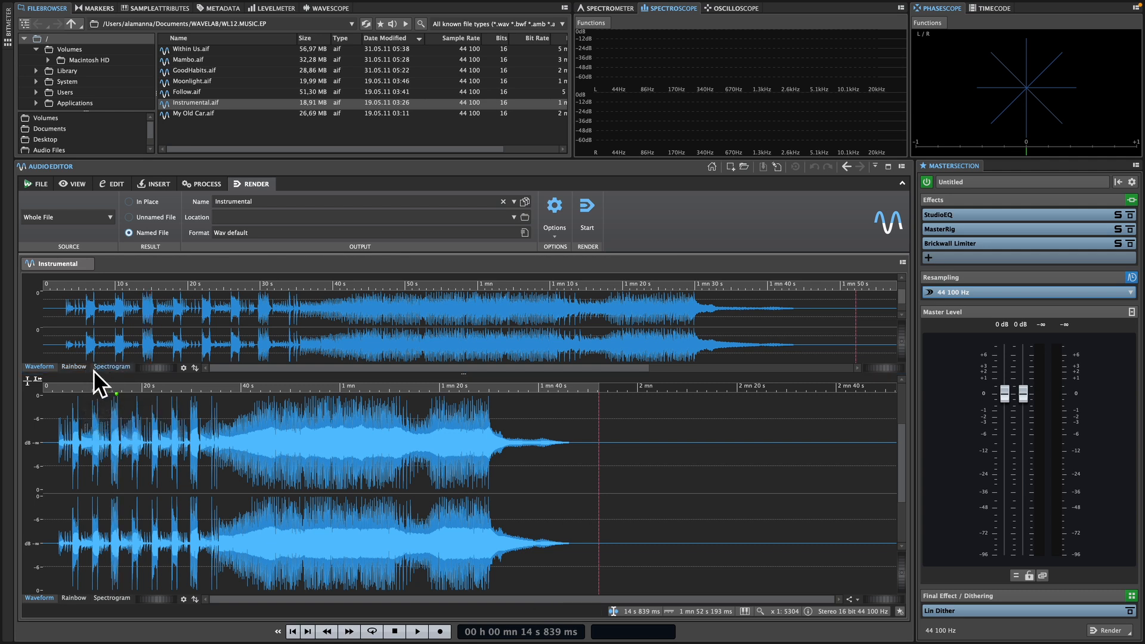
Show the Rainbow overview, delete the song's tail, then display the overview as a spectrogram
{"action": "left_click", "coordinate": [73, 366]}
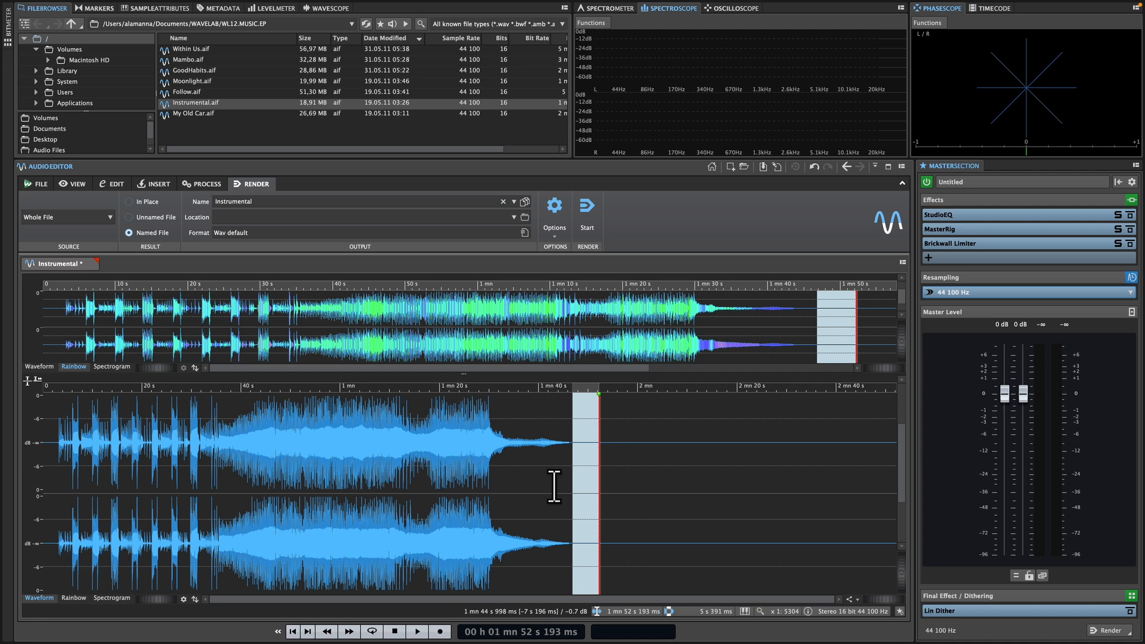
{"action": "left_click", "coordinate": [116, 184]}
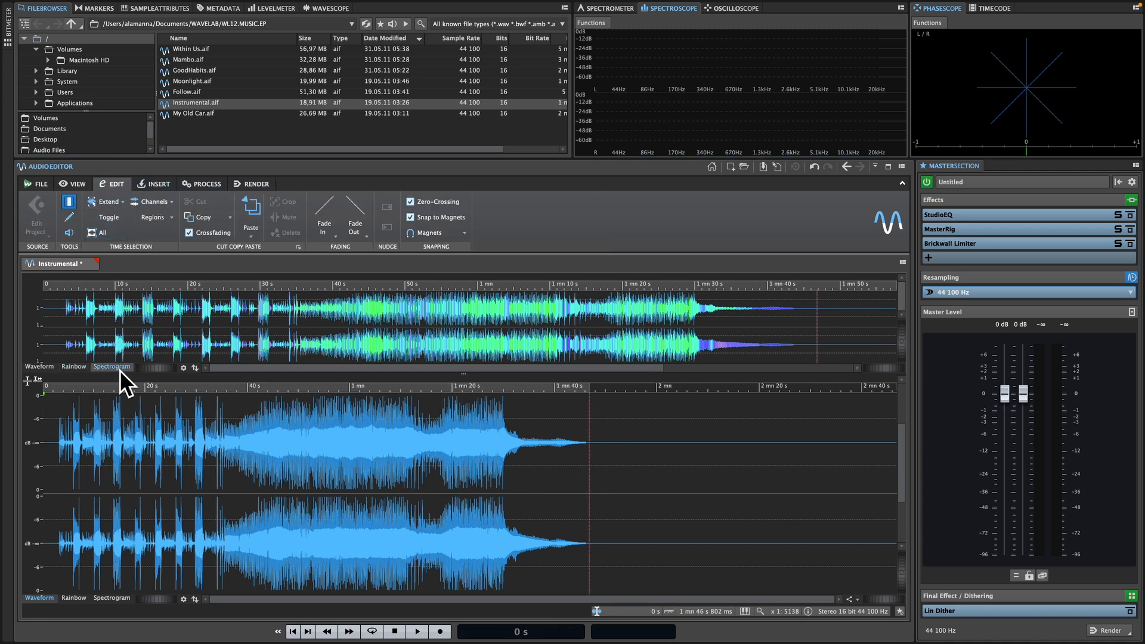
{"action": "left_click", "coordinate": [111, 366]}
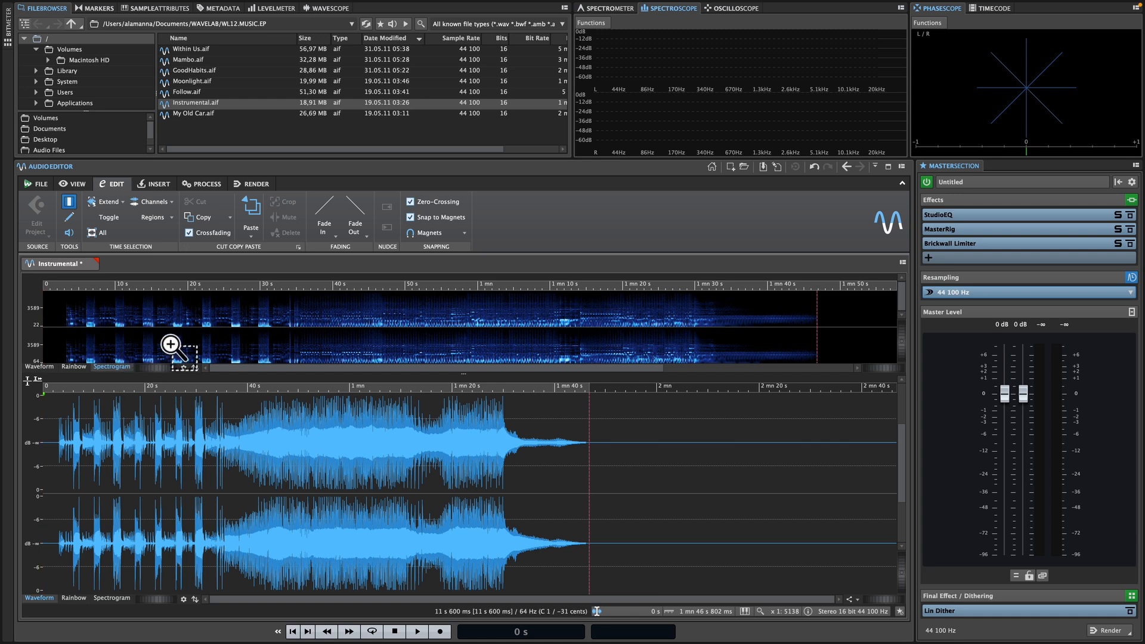
{"action": "mouse_move", "coordinate": [271, 336]}
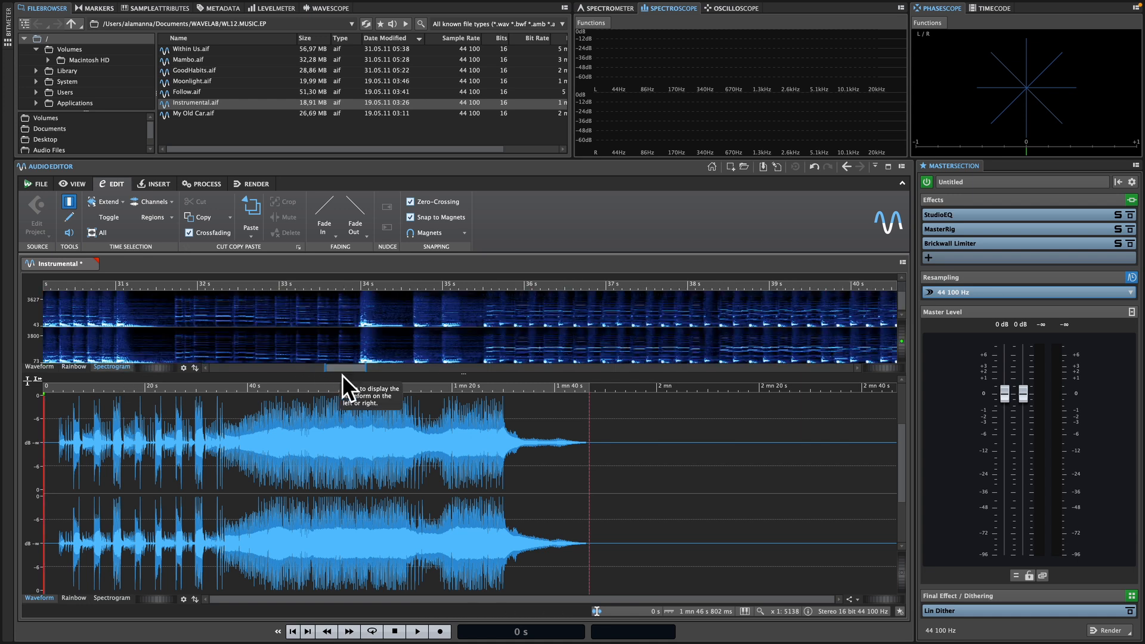
Return the overview to the colour-coded waveform and zoom in on the song's opening seconds
{"action": "left_click", "coordinate": [73, 366]}
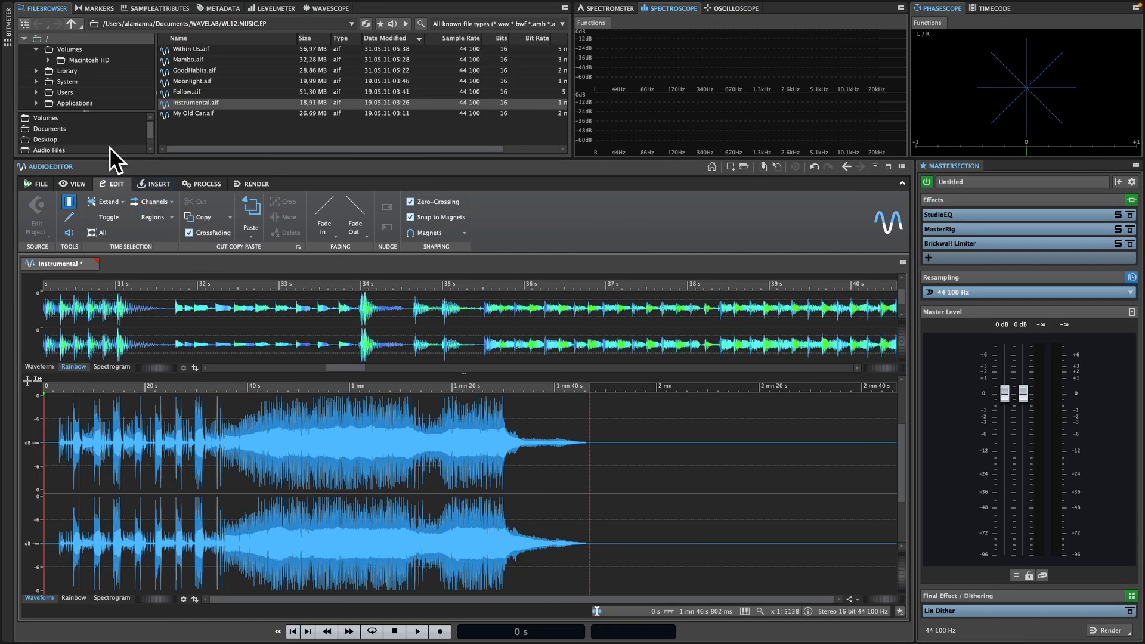
{"action": "mouse_move", "coordinate": [292, 179]}
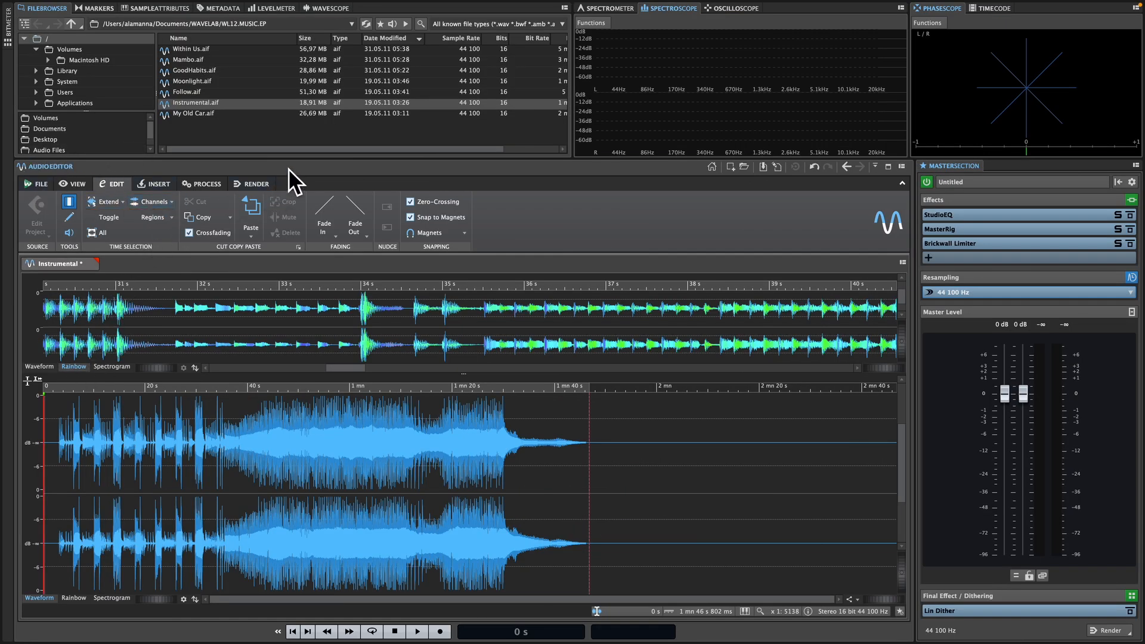
{"action": "mouse_move", "coordinate": [295, 196]}
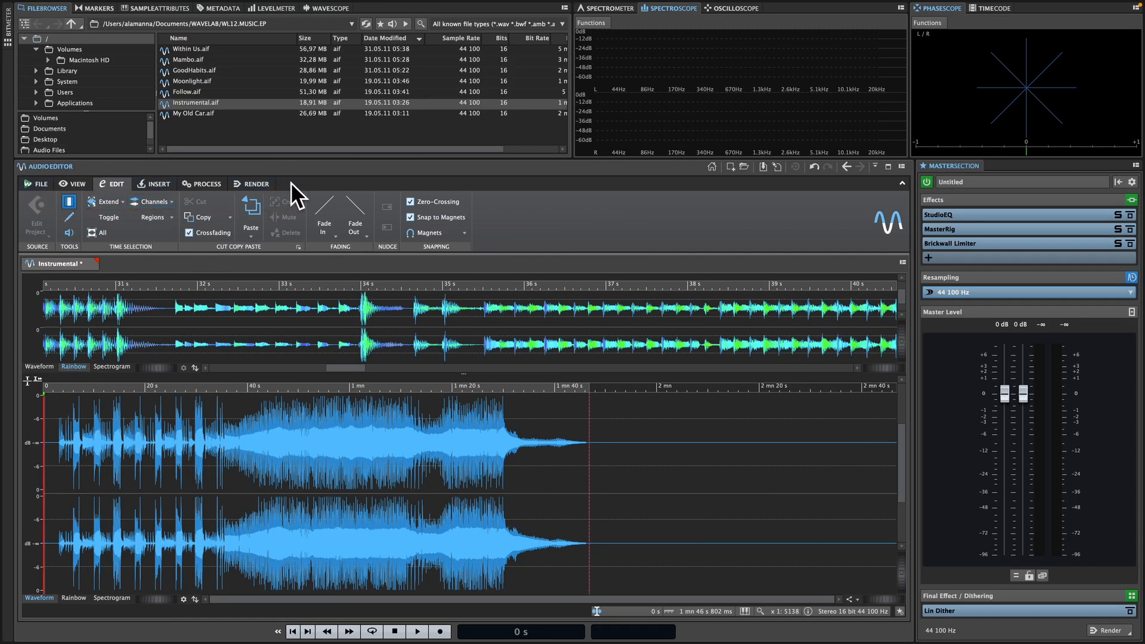
{"action": "left_click", "coordinate": [76, 184]}
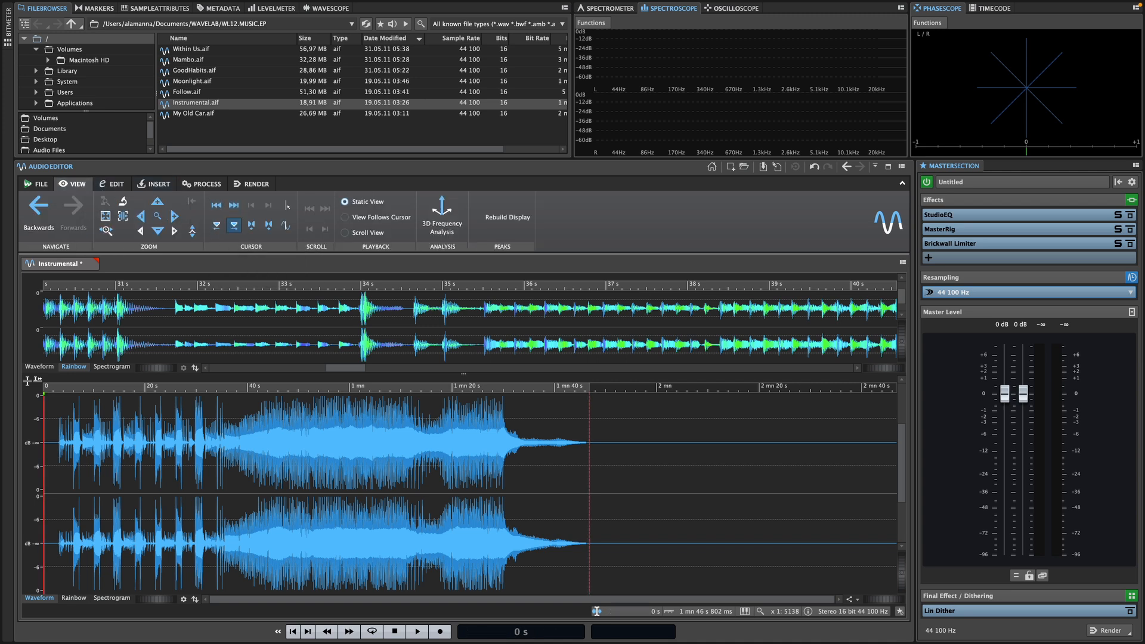
{"action": "left_click", "coordinate": [174, 217]}
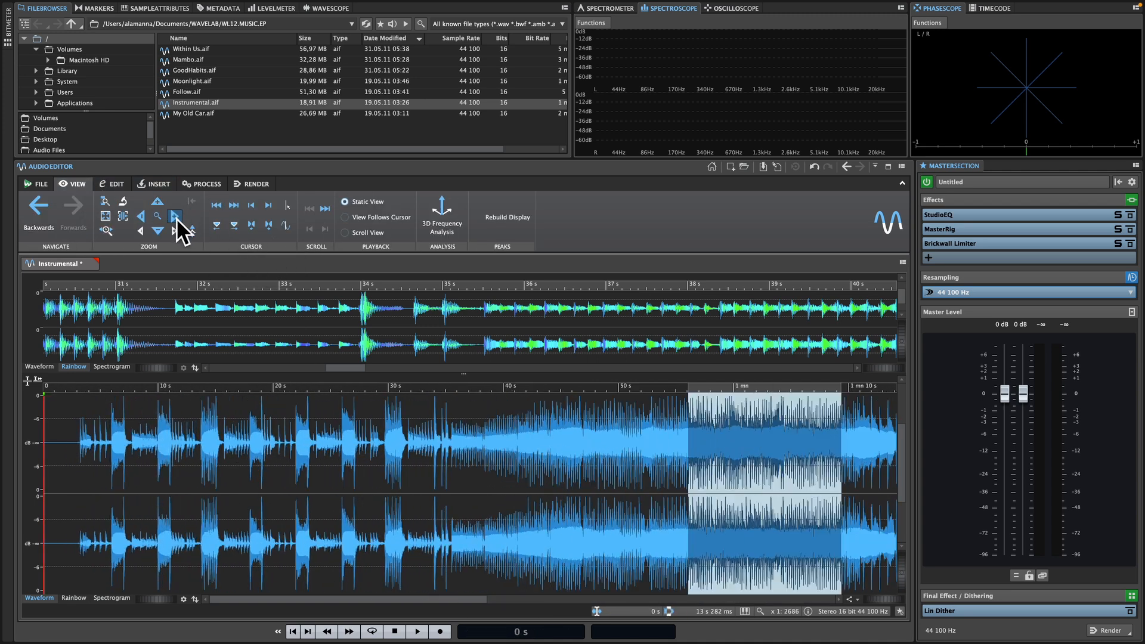
{"action": "left_click", "coordinate": [115, 183]}
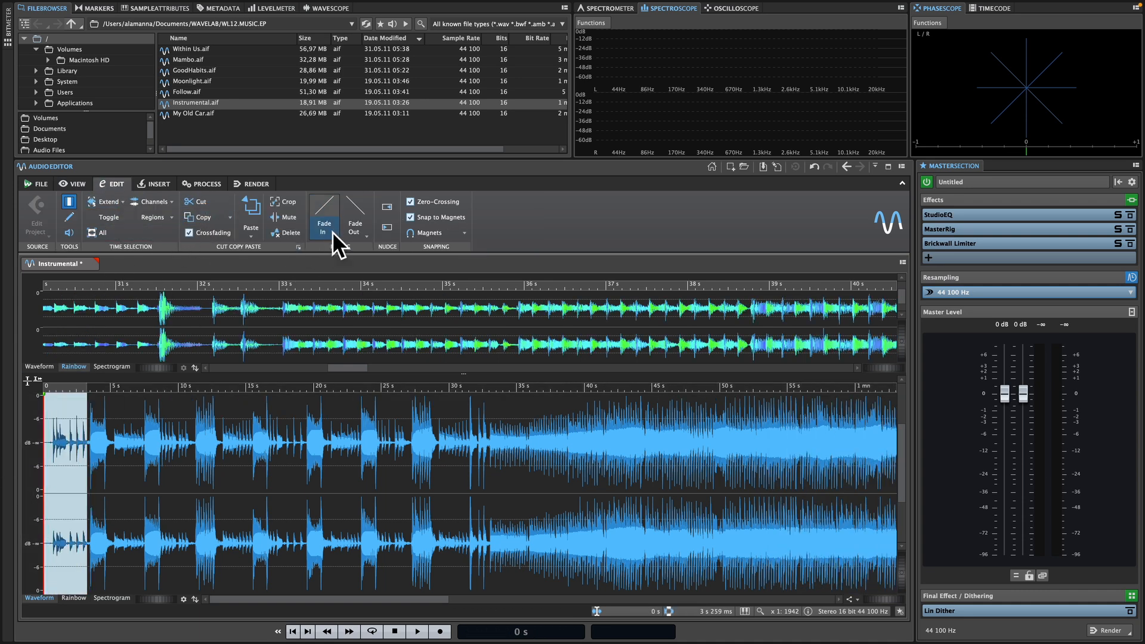
{"action": "mouse_move", "coordinate": [208, 207]}
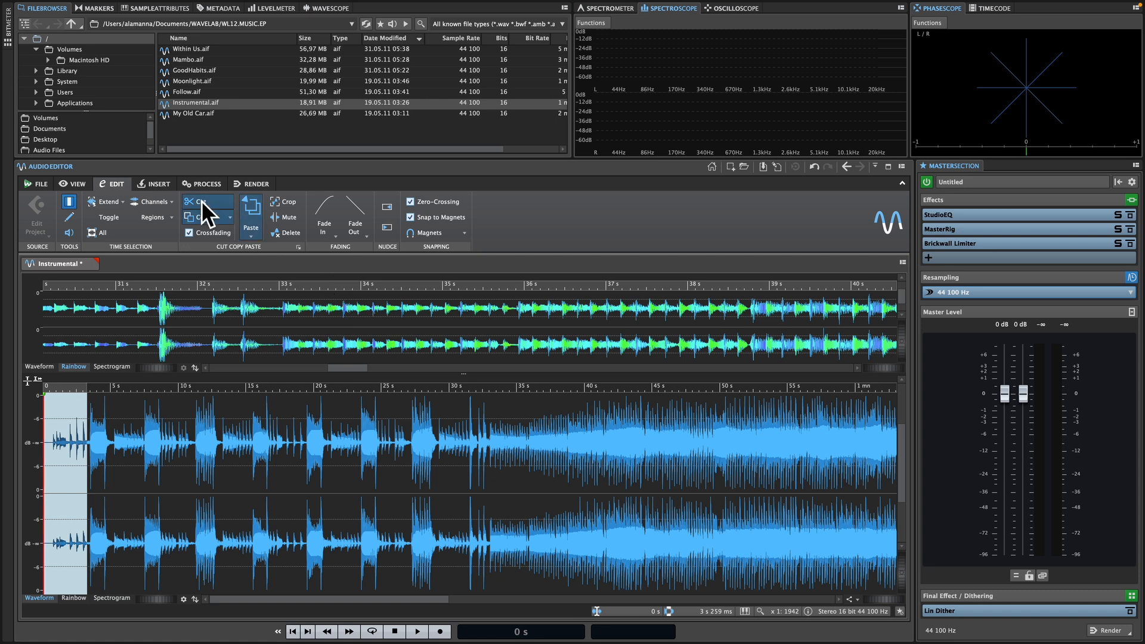
Show the Insert and Process functions and list the streaming-platform loudness presets
{"action": "left_click", "coordinate": [158, 183]}
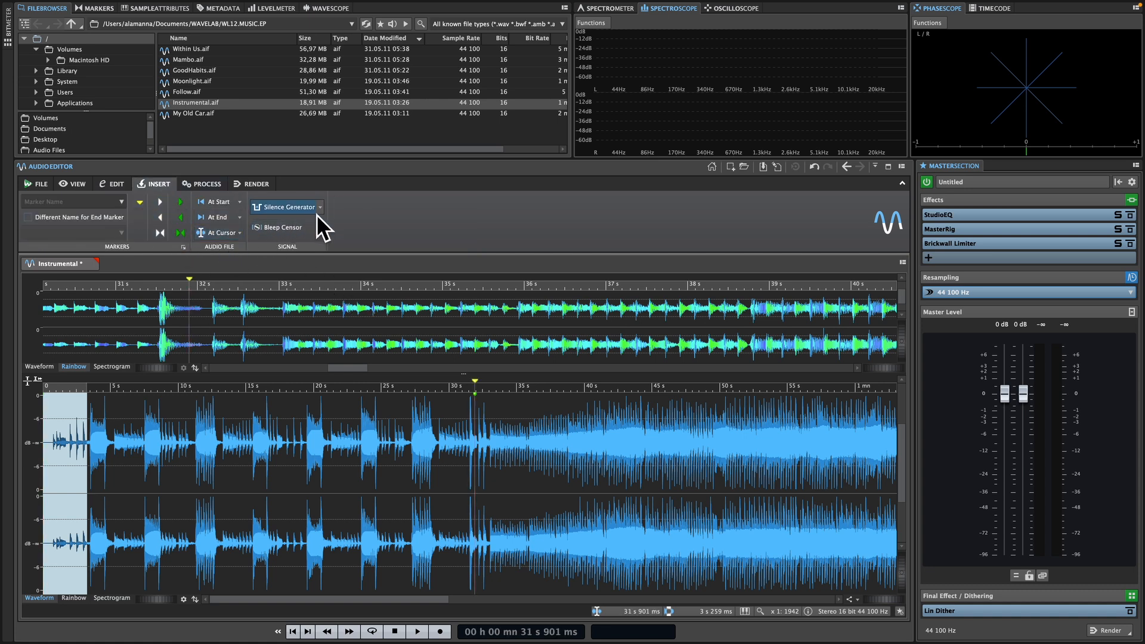
{"action": "mouse_move", "coordinate": [358, 245]}
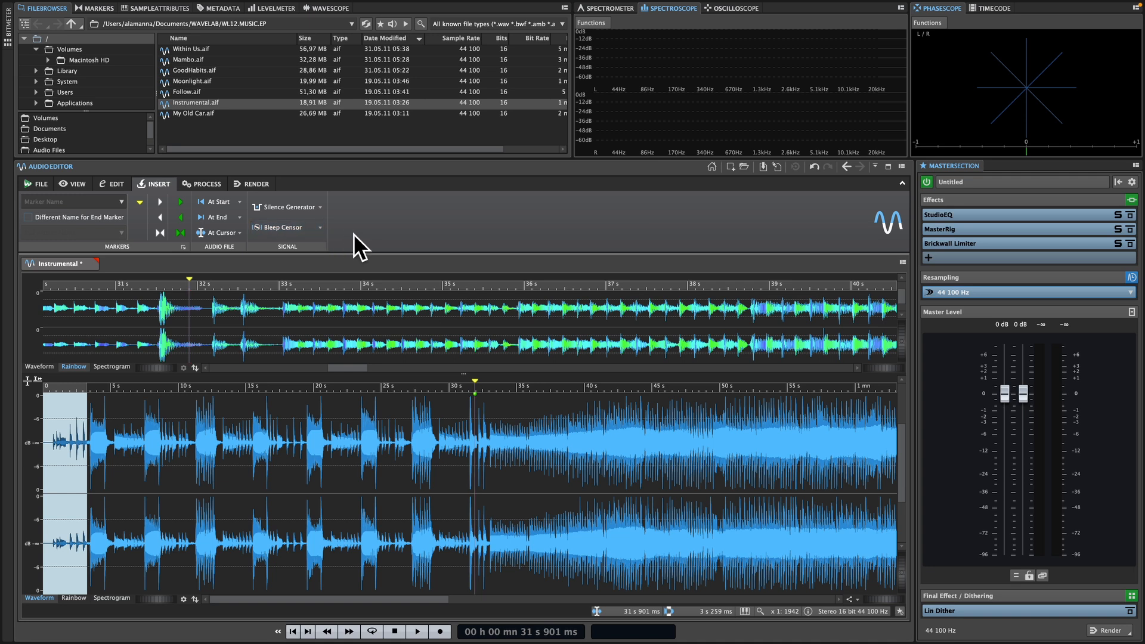
{"action": "left_click", "coordinate": [204, 183]}
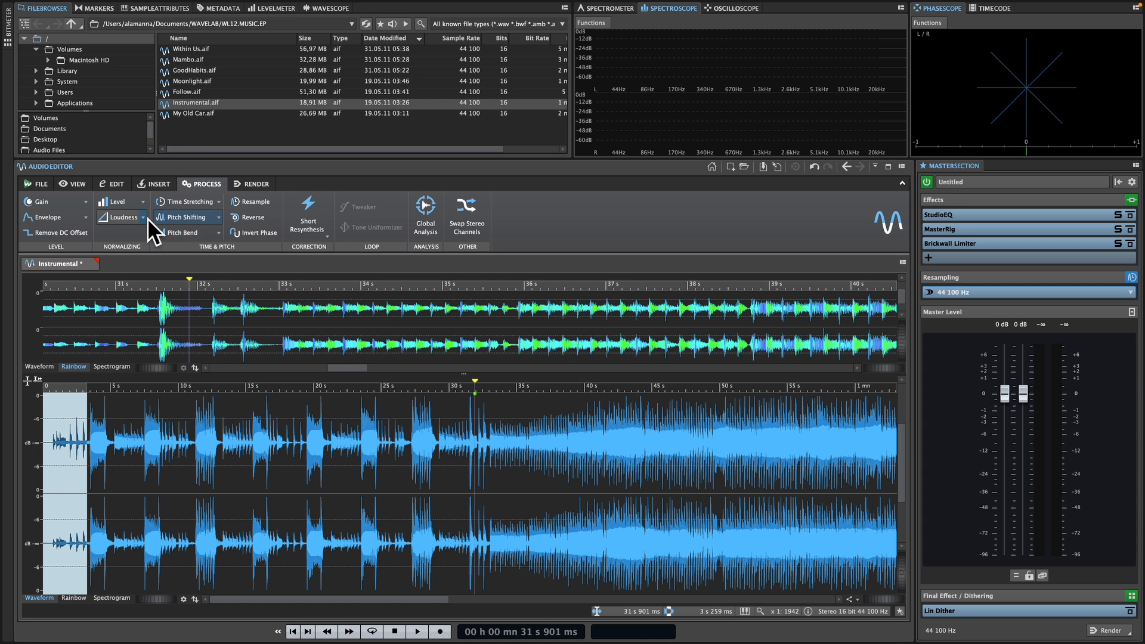
{"action": "left_click", "coordinate": [121, 217]}
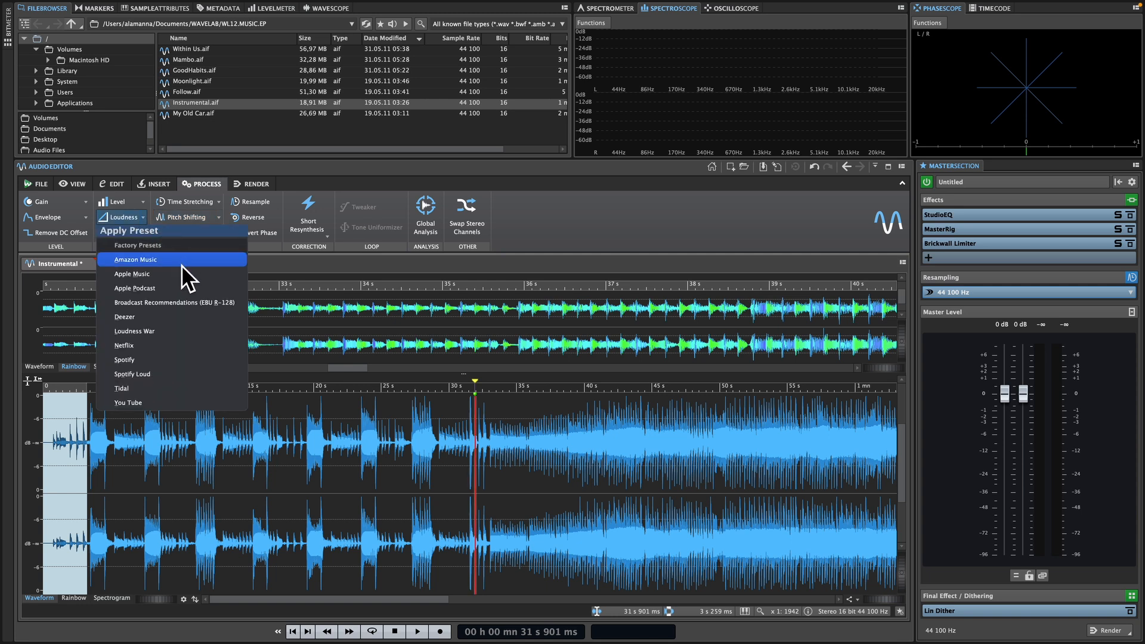
{"action": "mouse_move", "coordinate": [190, 383]}
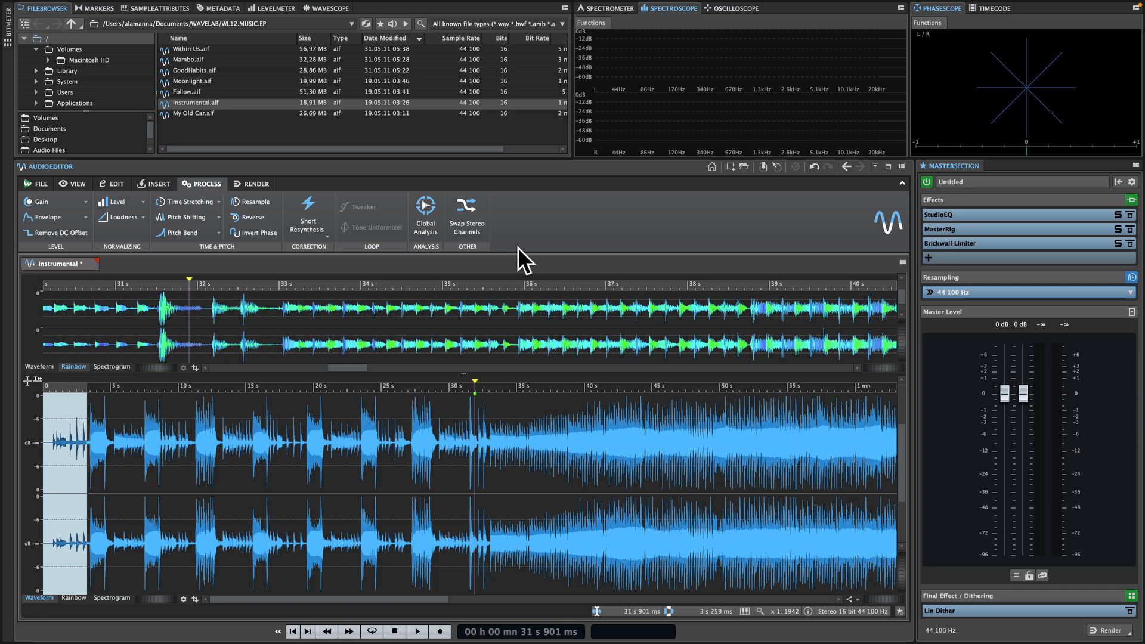
Show the Render settings for a WAV named Instrumental and browse the Master Section presets
{"action": "left_click", "coordinate": [255, 184]}
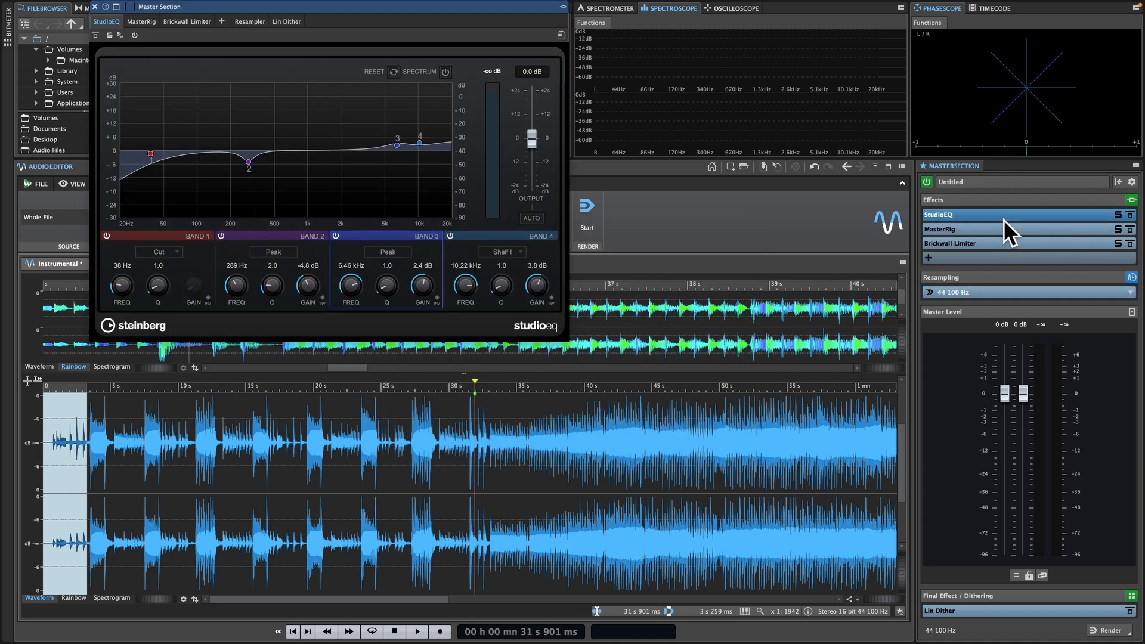
{"action": "mouse_move", "coordinate": [1015, 234]}
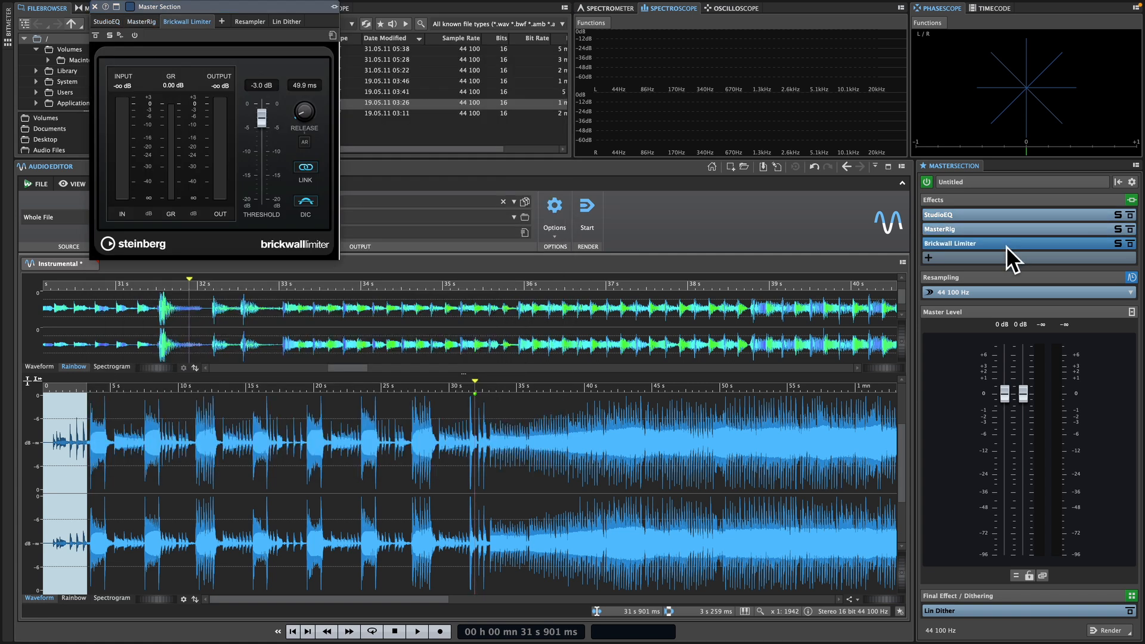
{"action": "left_click", "coordinate": [1130, 182]}
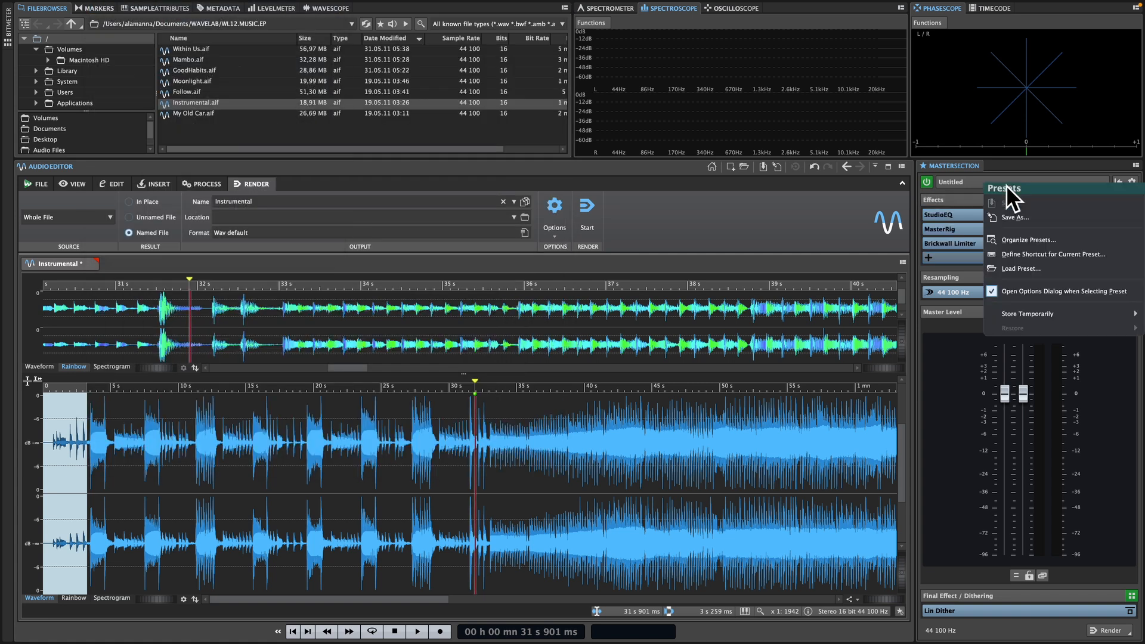
{"action": "mouse_move", "coordinate": [1014, 217]}
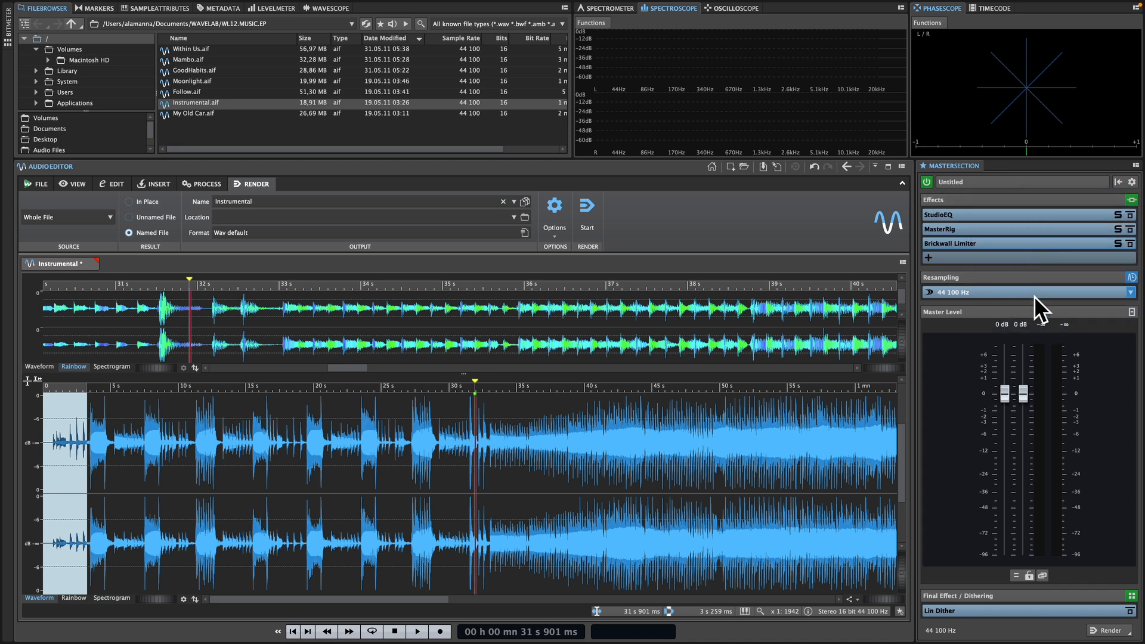
{"action": "left_click", "coordinate": [1127, 292]}
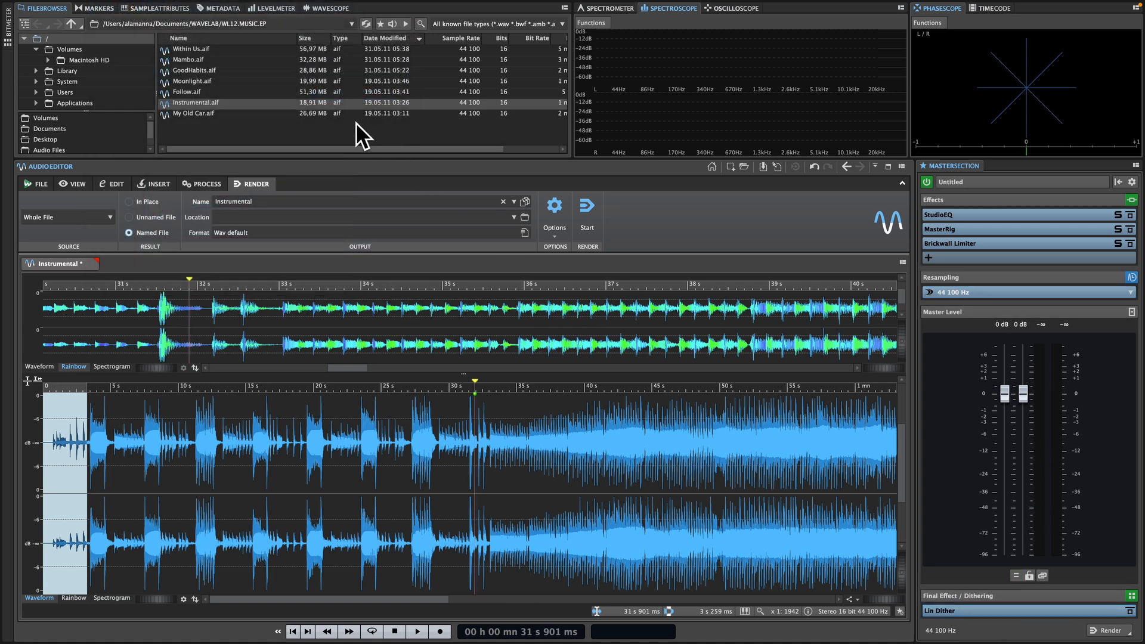
View the song's metadata, then start playback with the level meters responding
{"action": "left_click", "coordinate": [222, 8]}
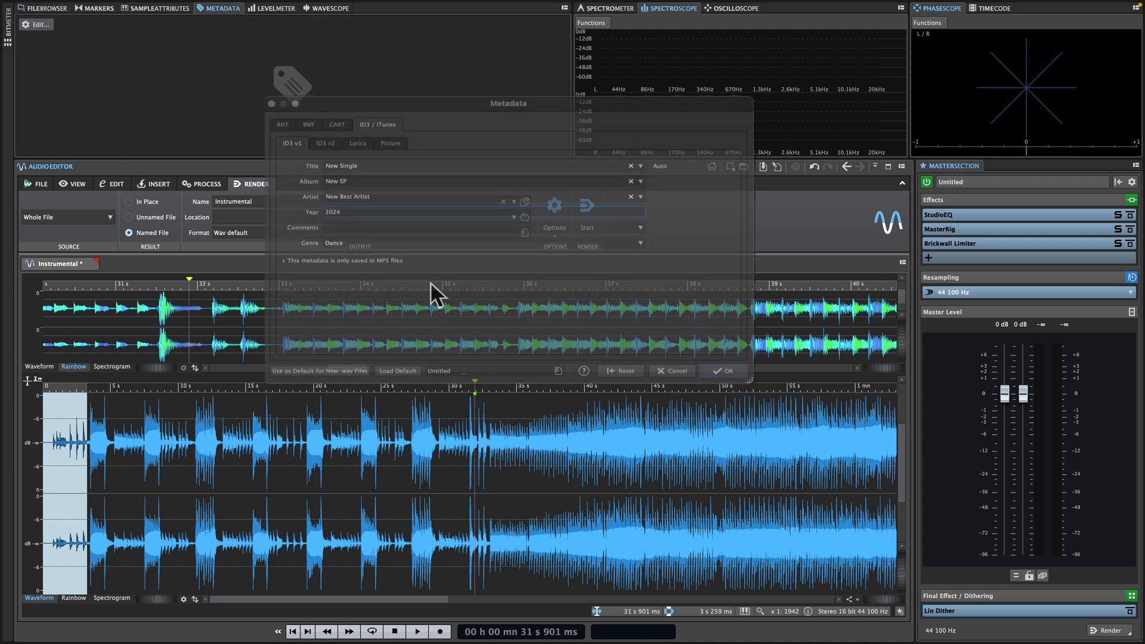
{"action": "left_click", "coordinate": [722, 370]}
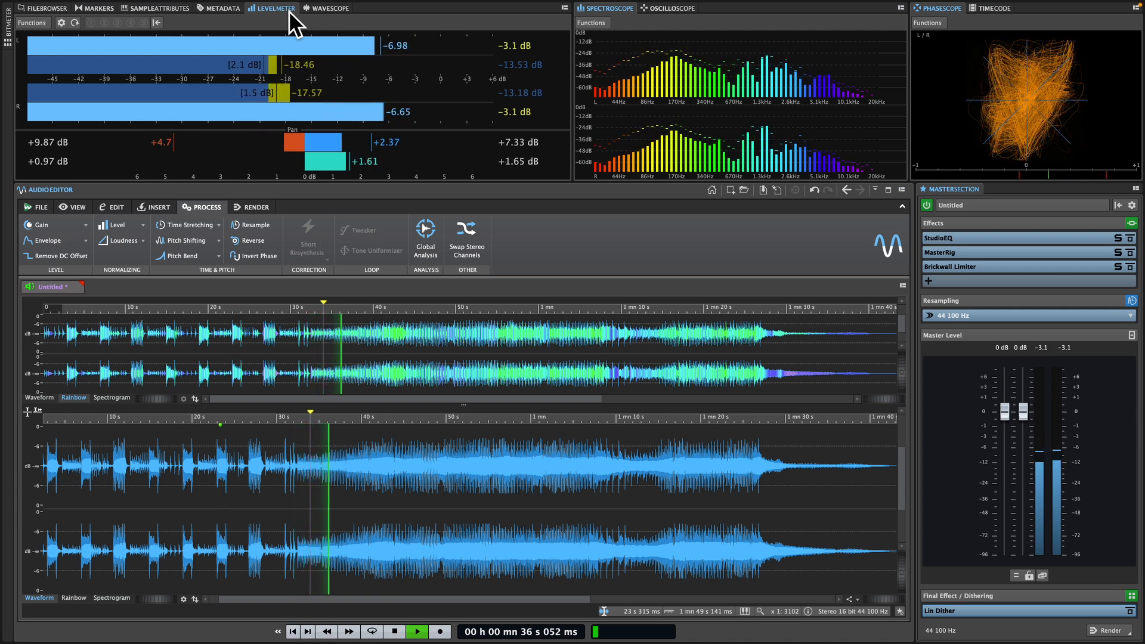
Switch the top meter panel to the Spectrometer curve during playback
{"action": "left_click", "coordinate": [605, 8]}
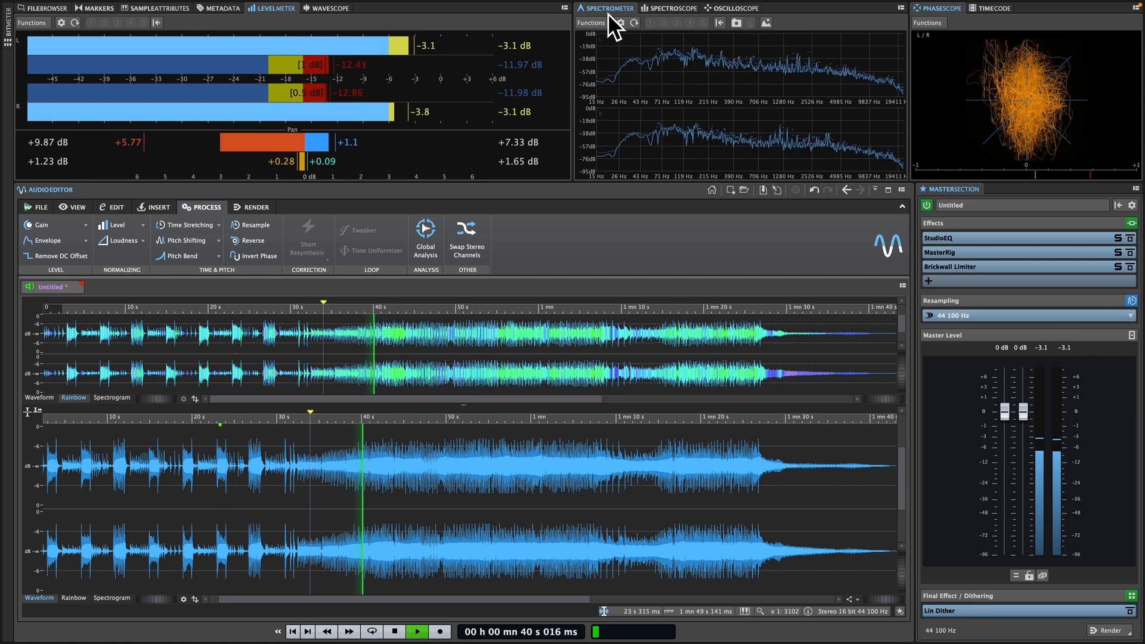
{"action": "left_click", "coordinate": [417, 630]}
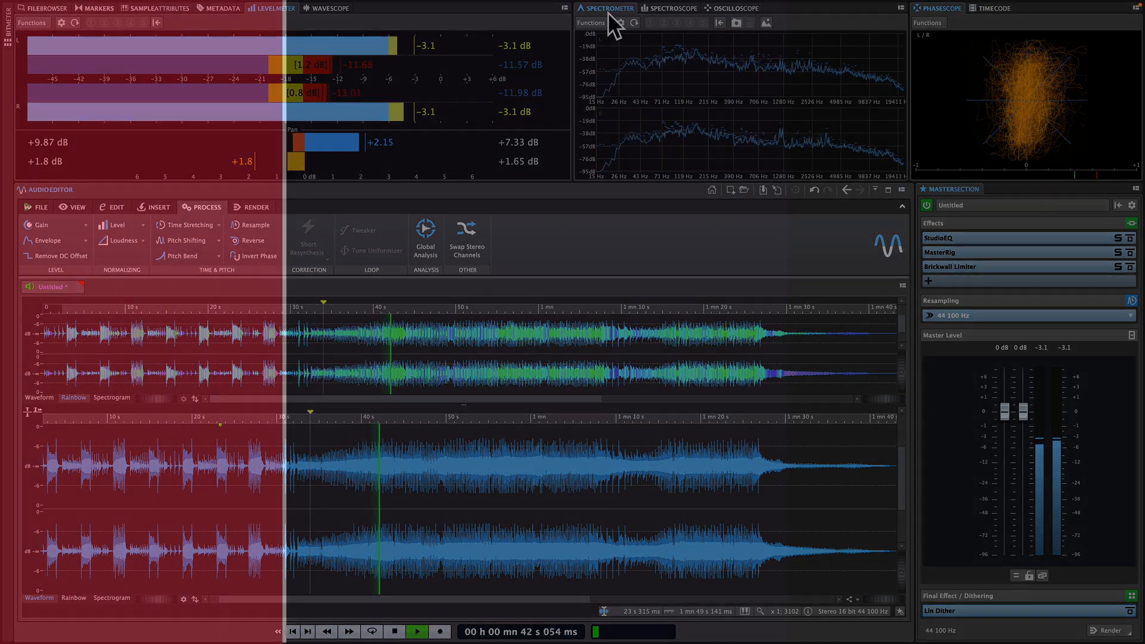